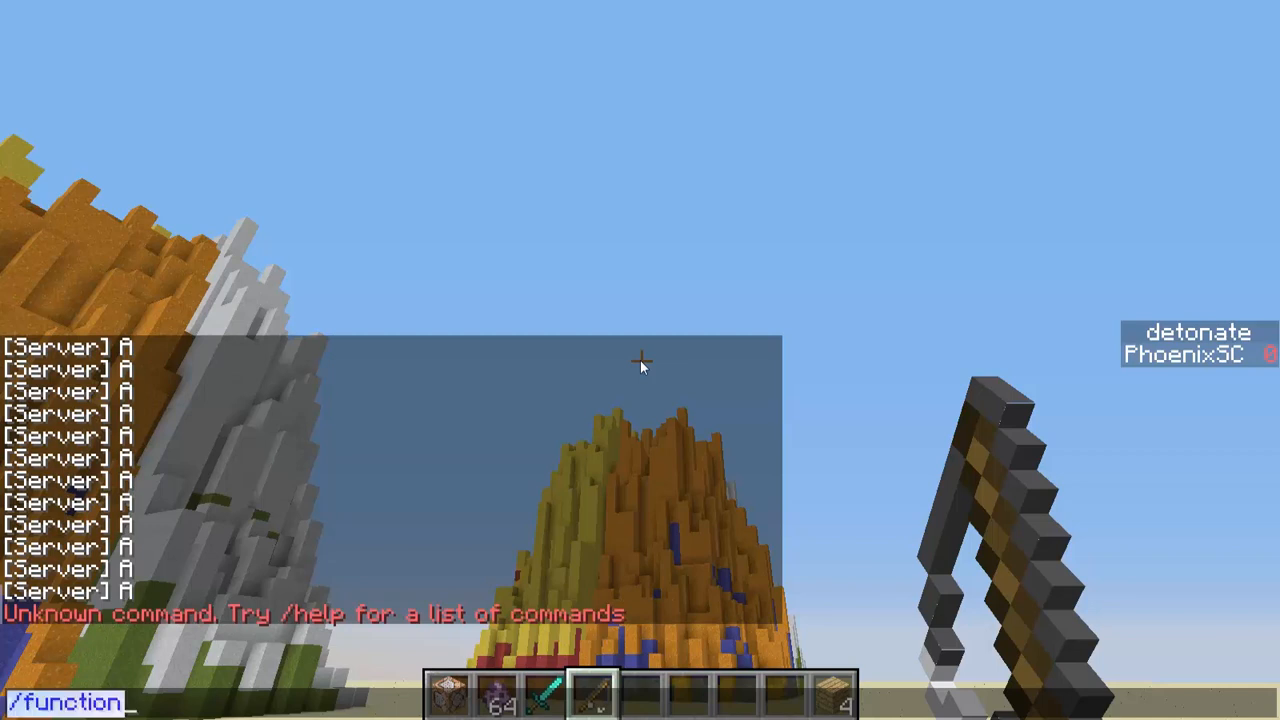
- Enter /gamerule gameLoopFunction folder:main in chat so main runs every tick
type("/gamerule gameLoopFunction")
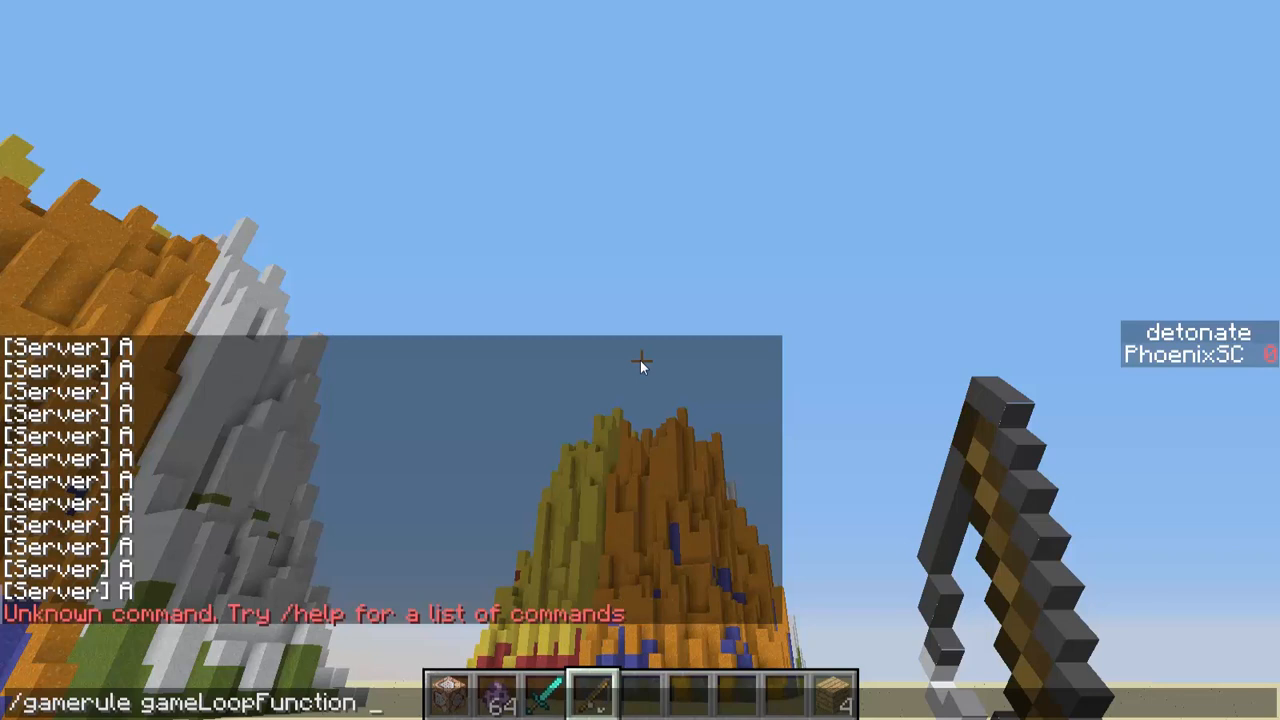
type("folder:main")
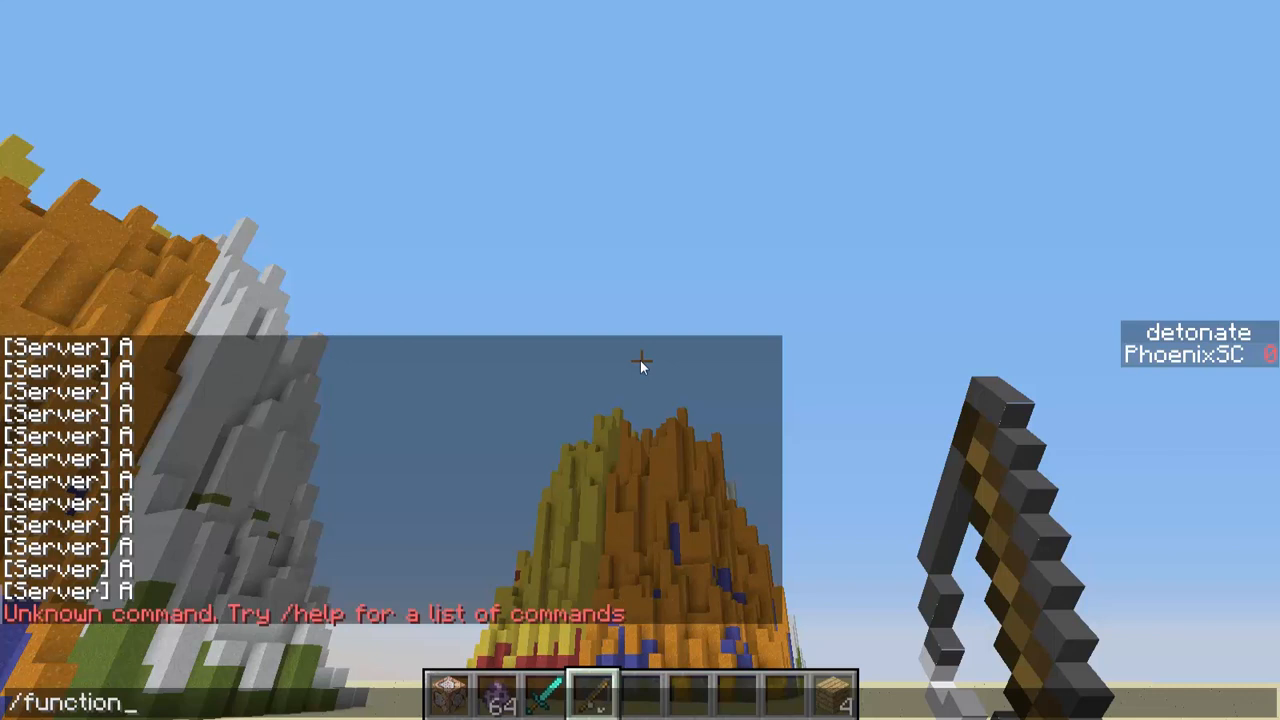
type("/gamerule gameLoopFunction folder:main")
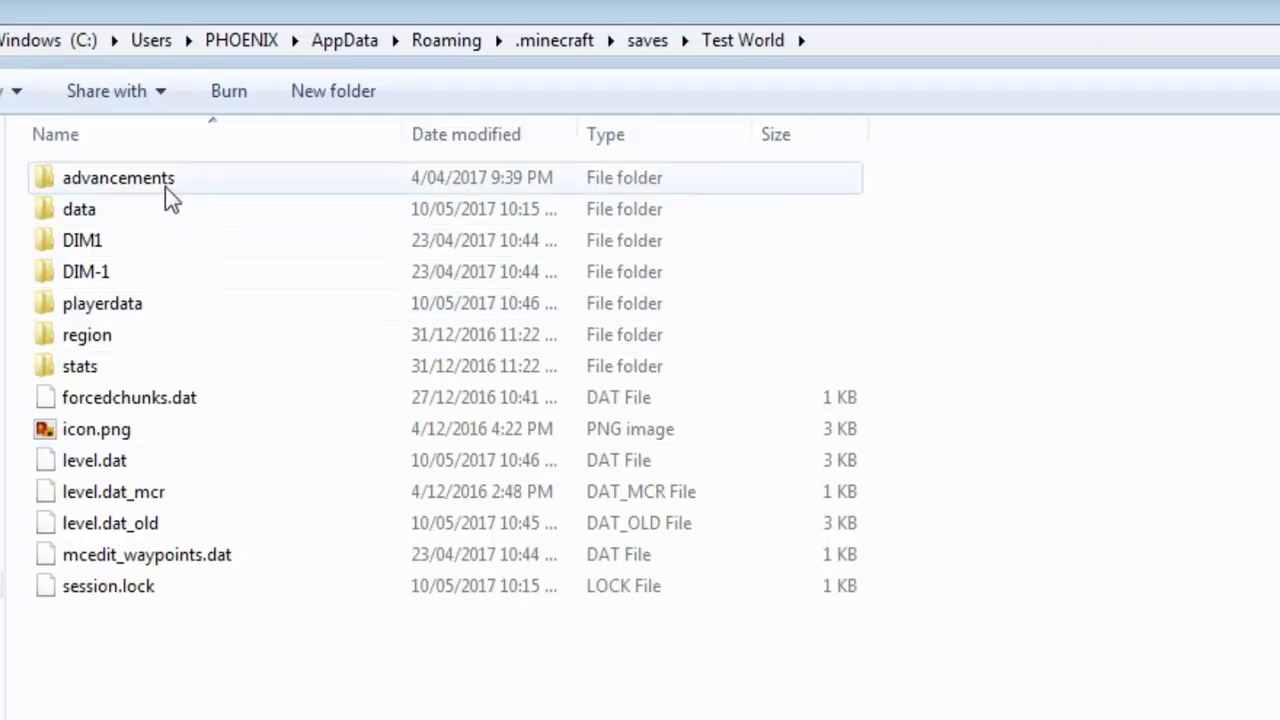
- Navigate Test World's data, then functions, into the folder named 'folder'
double_click(79, 209)
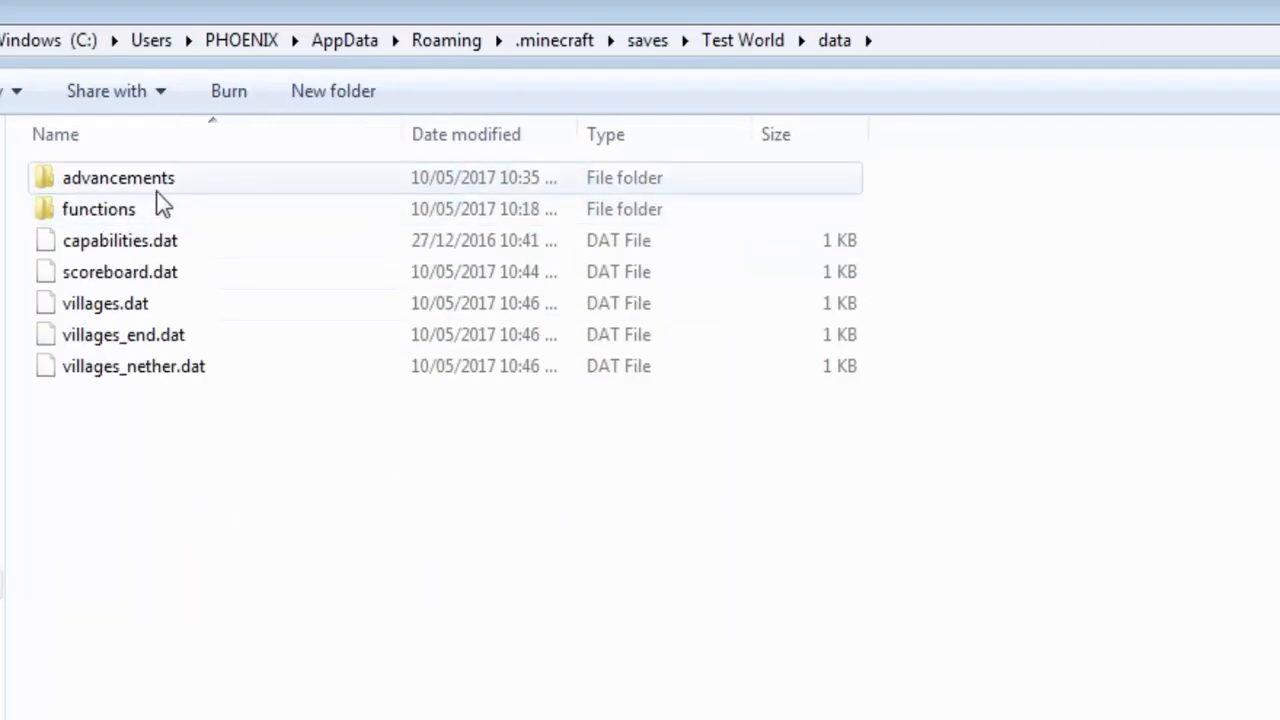
mouse_move(165, 170)
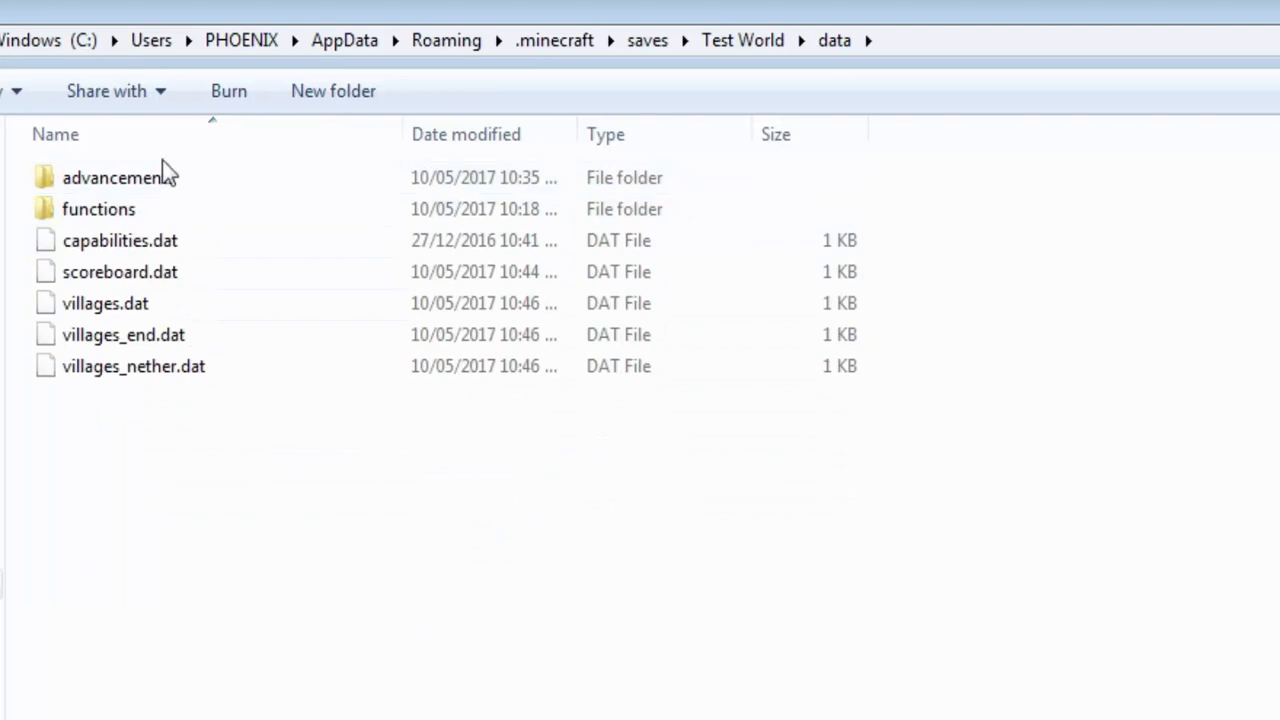
left_click(118, 177)
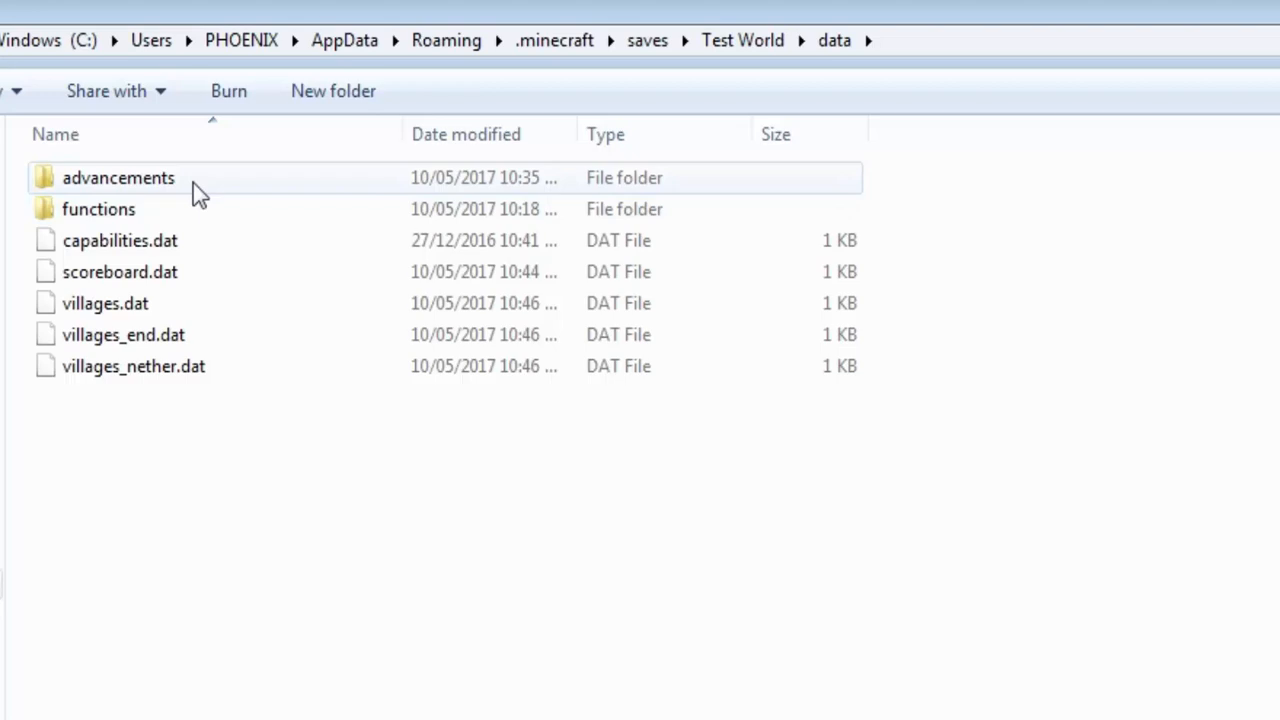
double_click(98, 209)
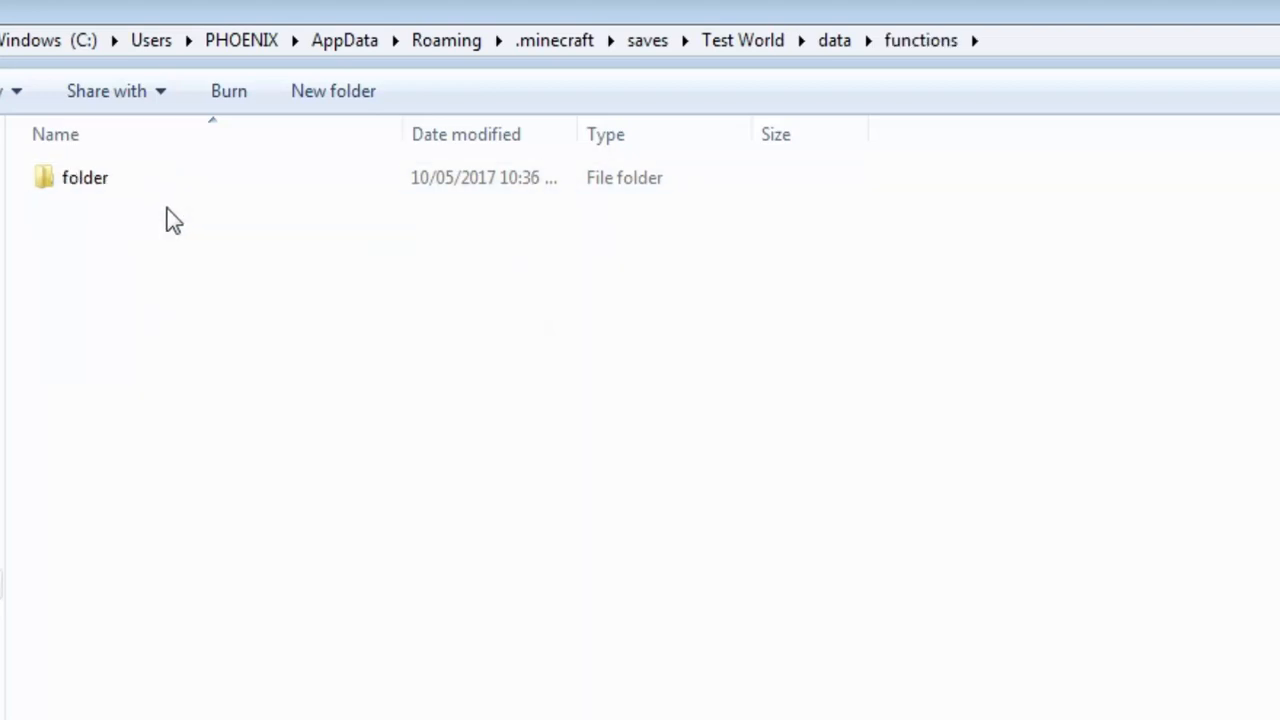
mouse_move(119, 257)
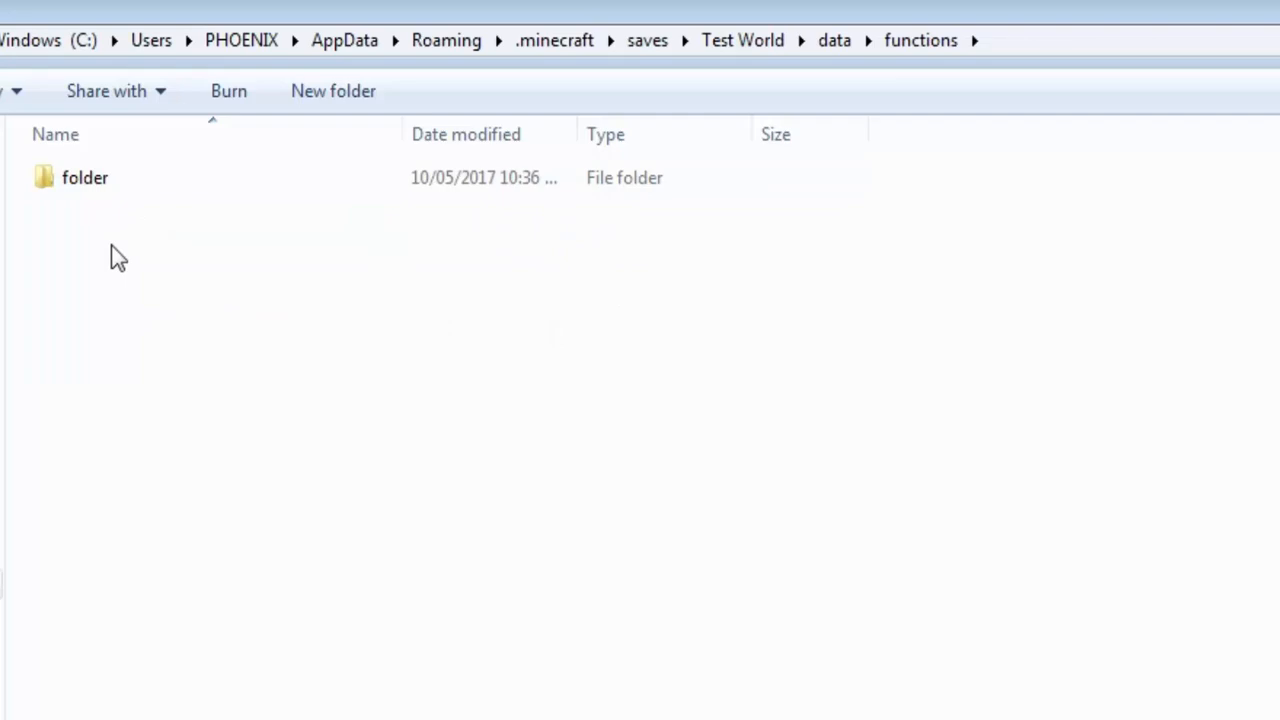
mouse_move(145, 222)
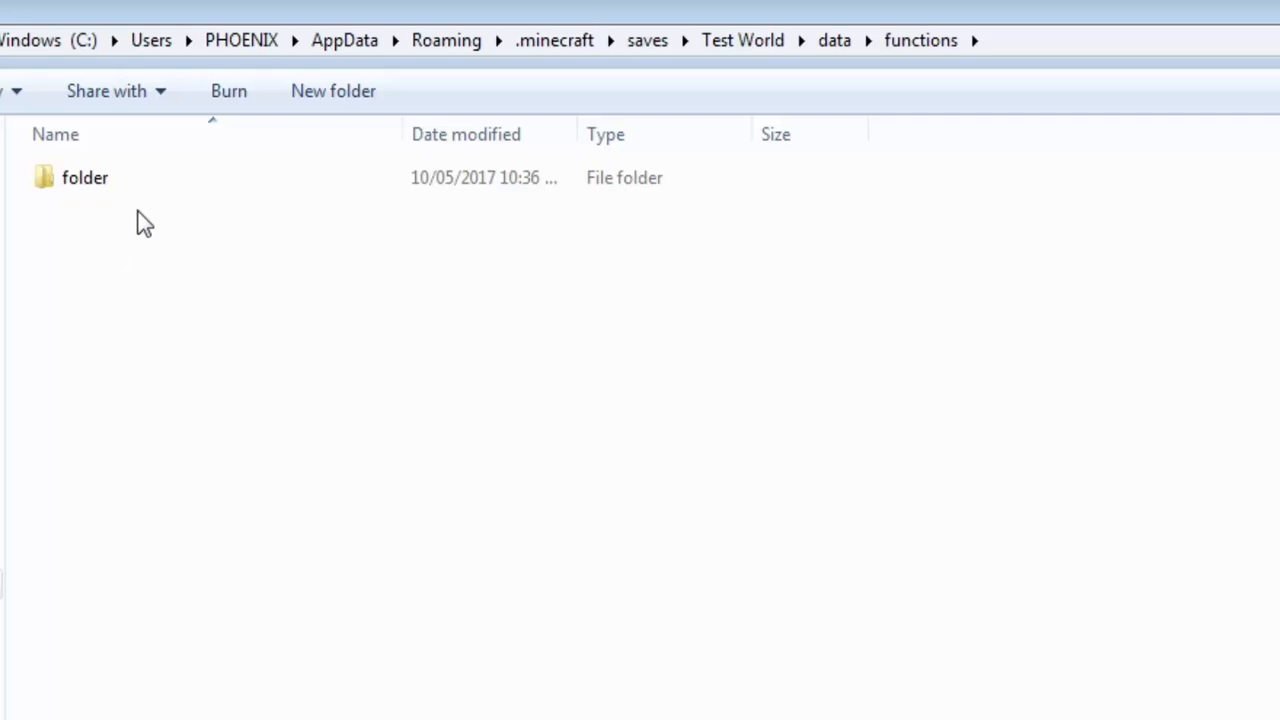
left_click(85, 177)
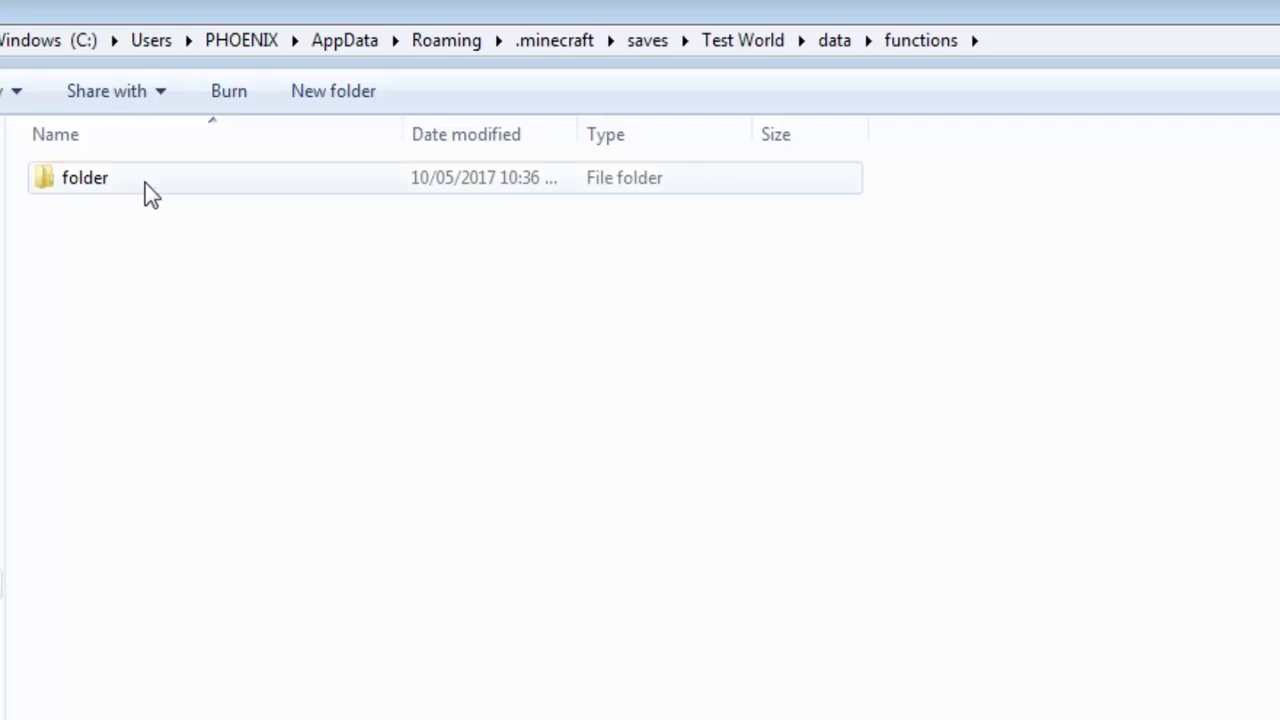
double_click(85, 177)
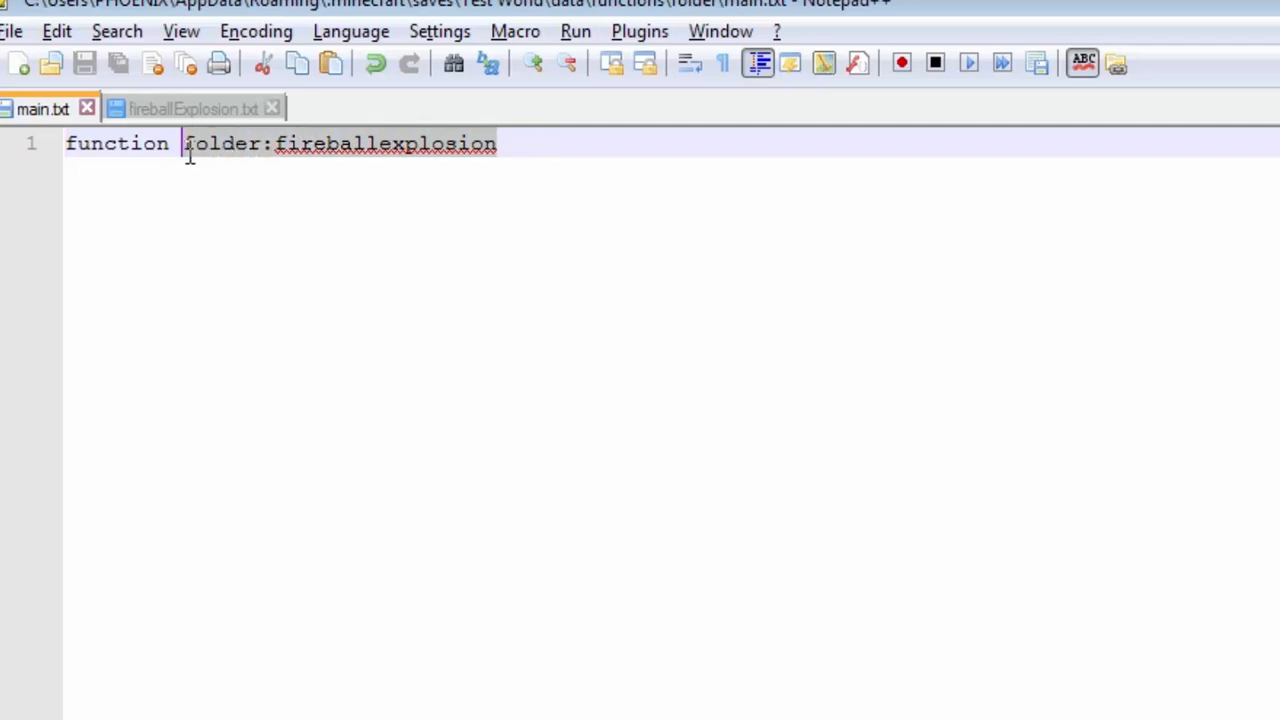
- Switch to the fireballExplosion.txt tab to view its sixteen commands
left_click(190, 108)
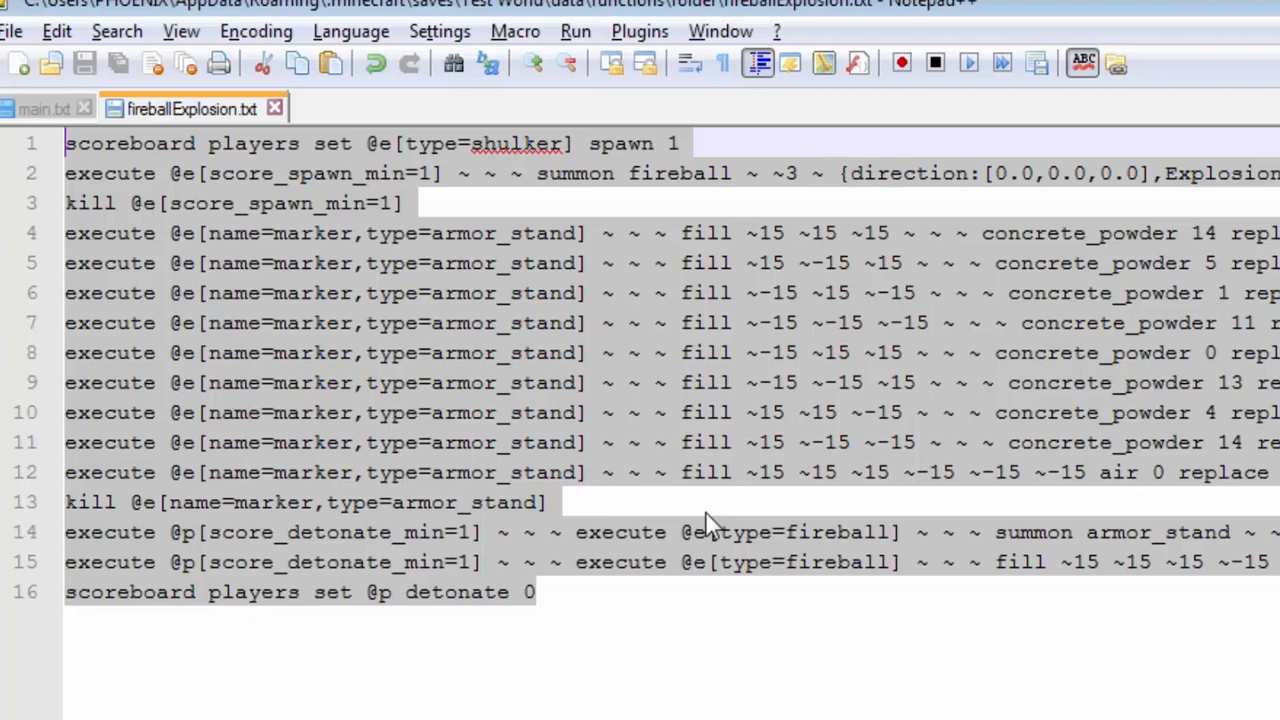
mouse_move(640, 165)
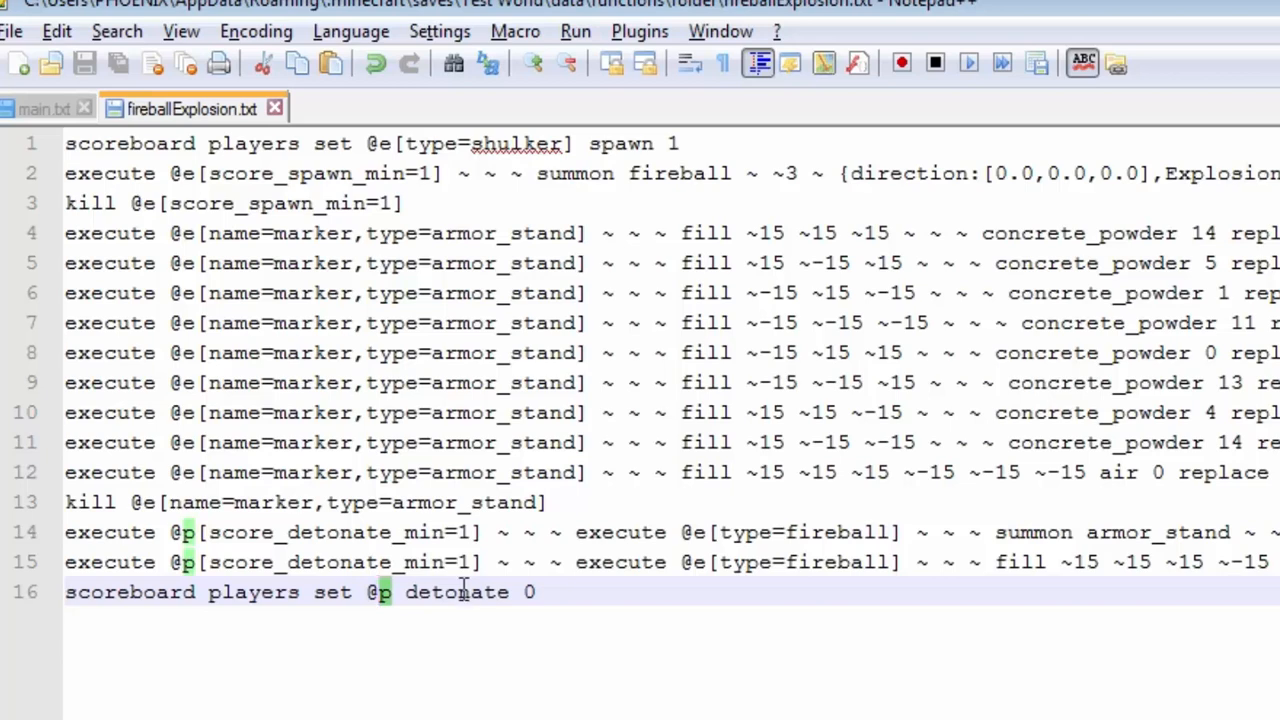
left_click(42, 108)
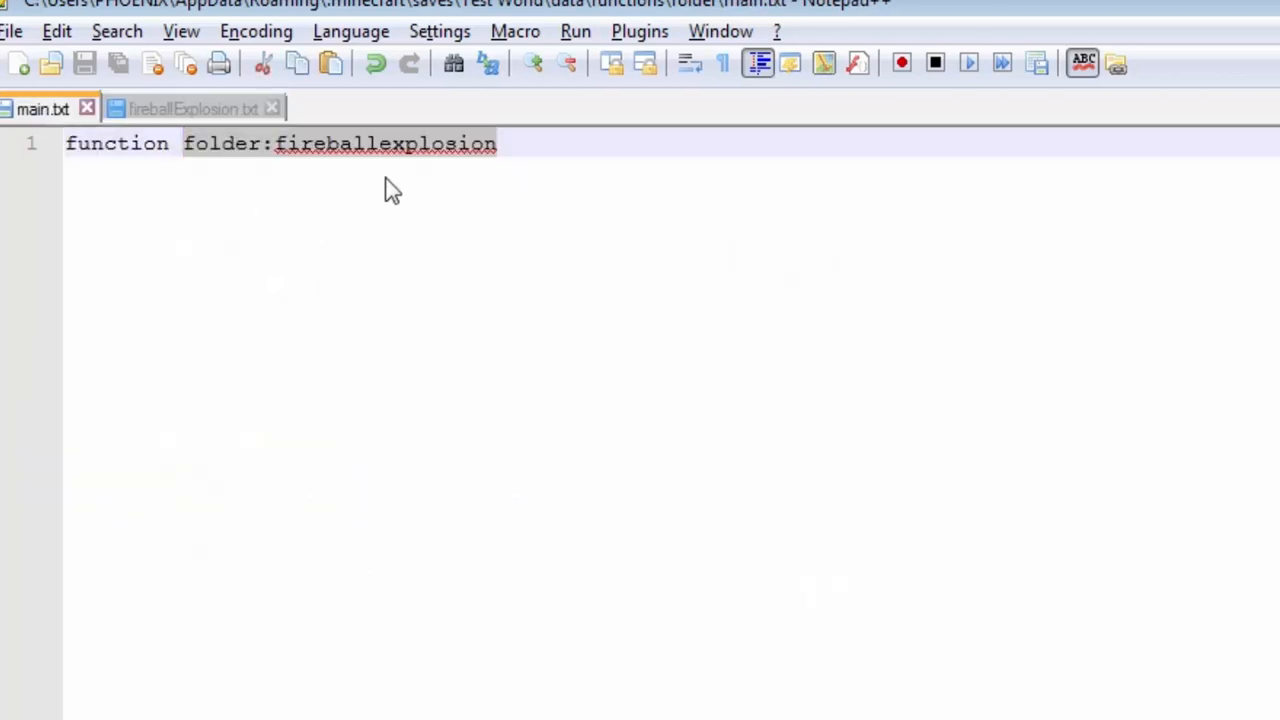
left_click(190, 108)
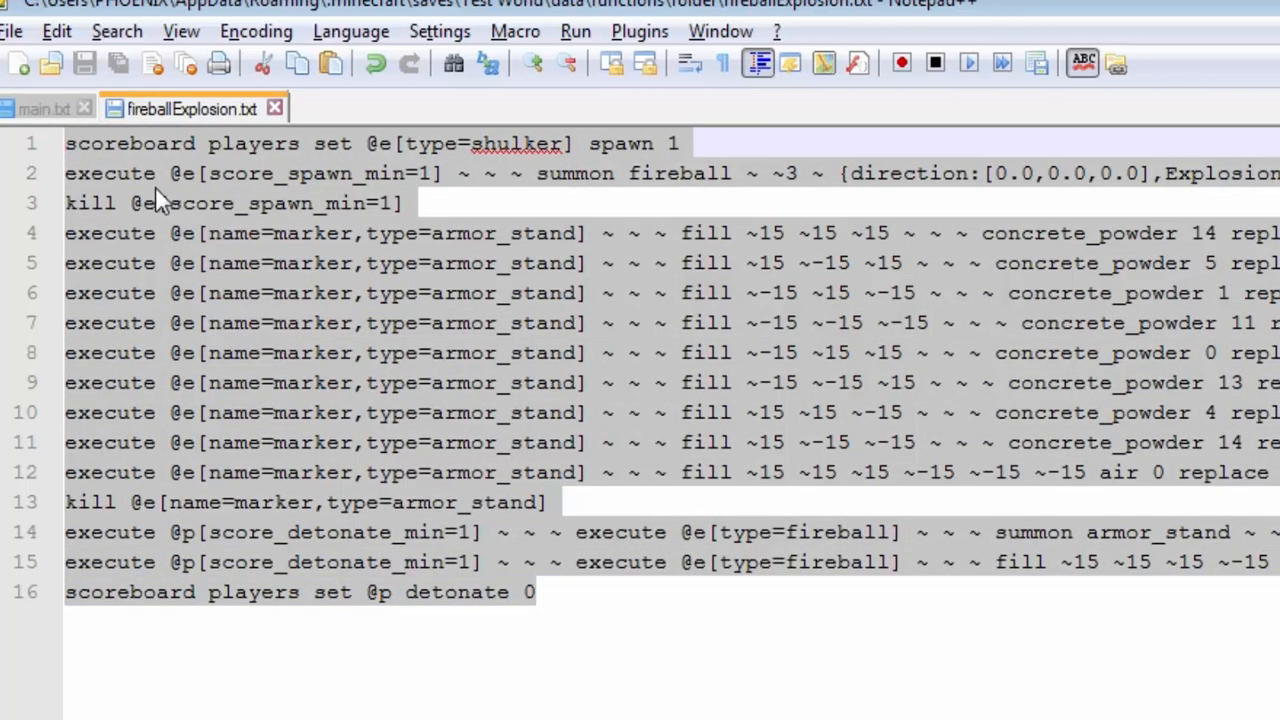
left_click(43, 108)
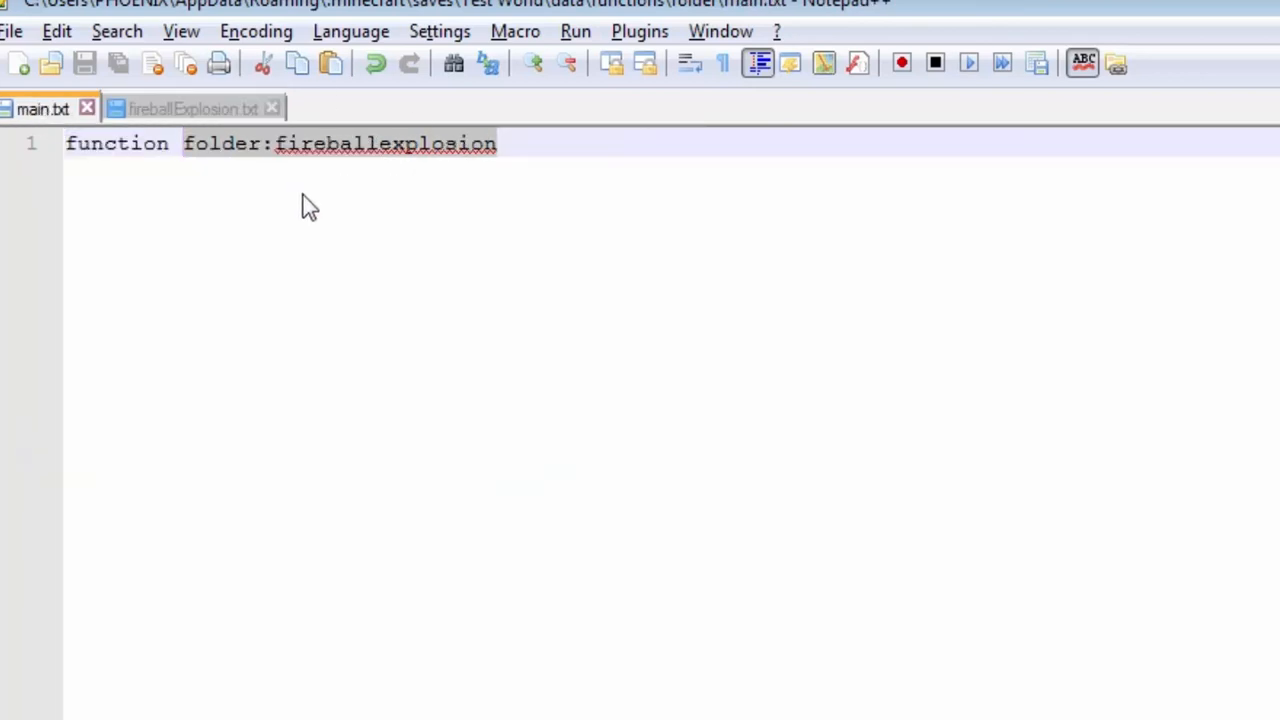
left_click(190, 108)
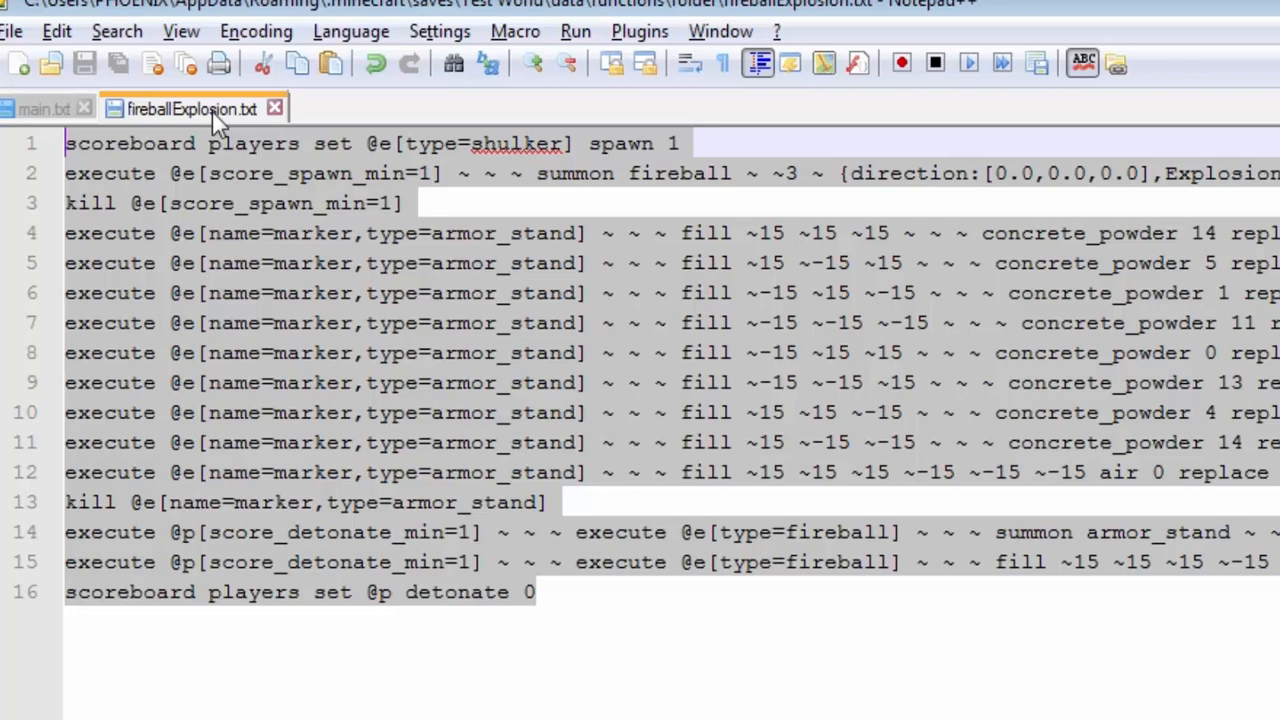
left_click(712, 591)
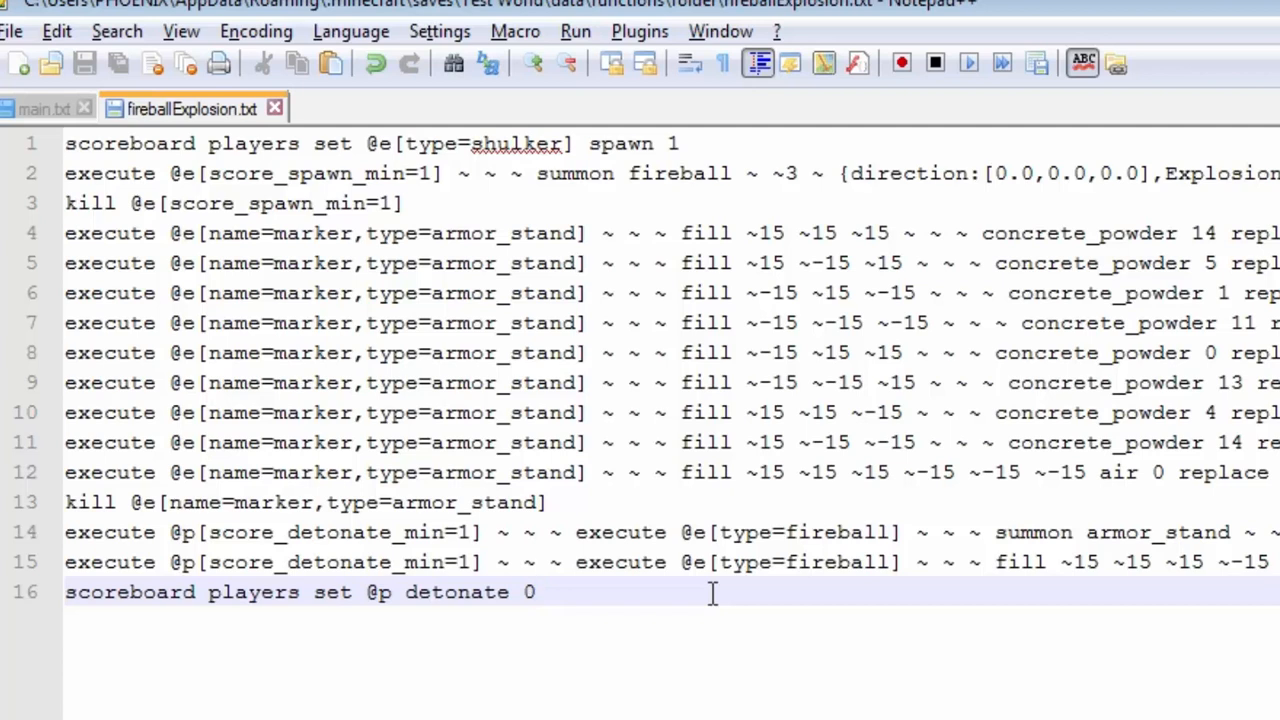
left_click(535, 592)
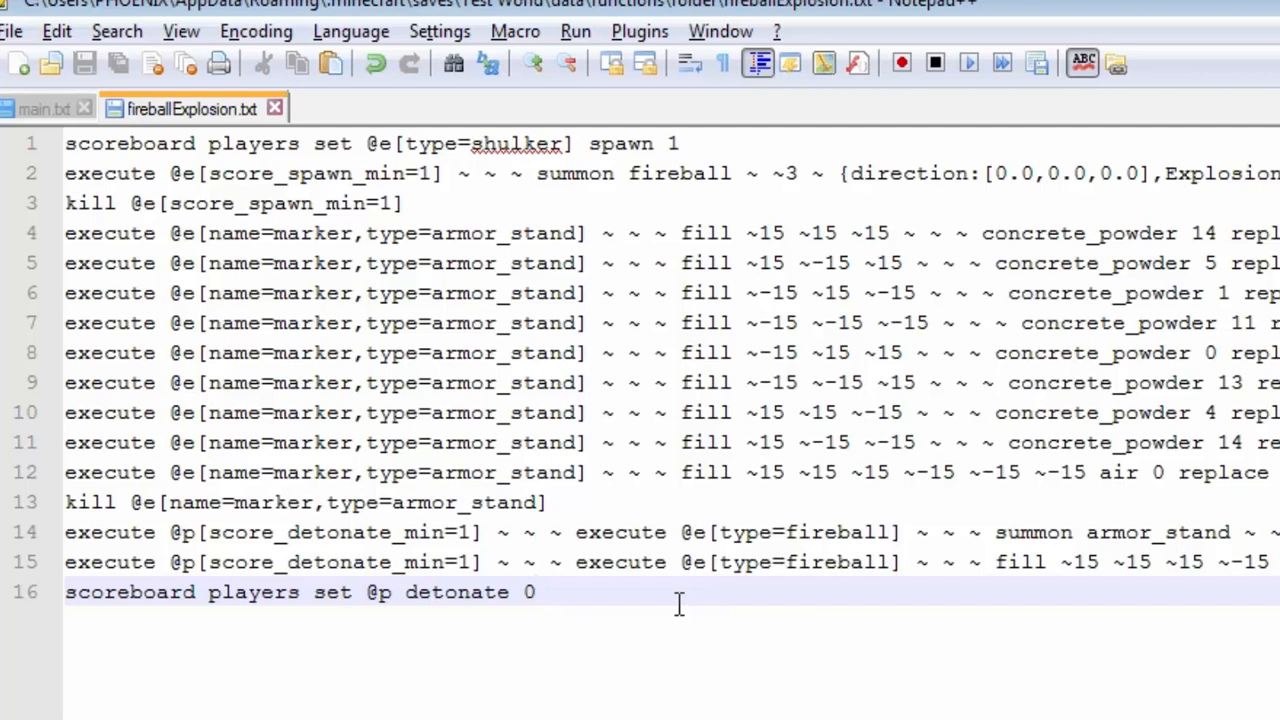
mouse_move(435, 247)
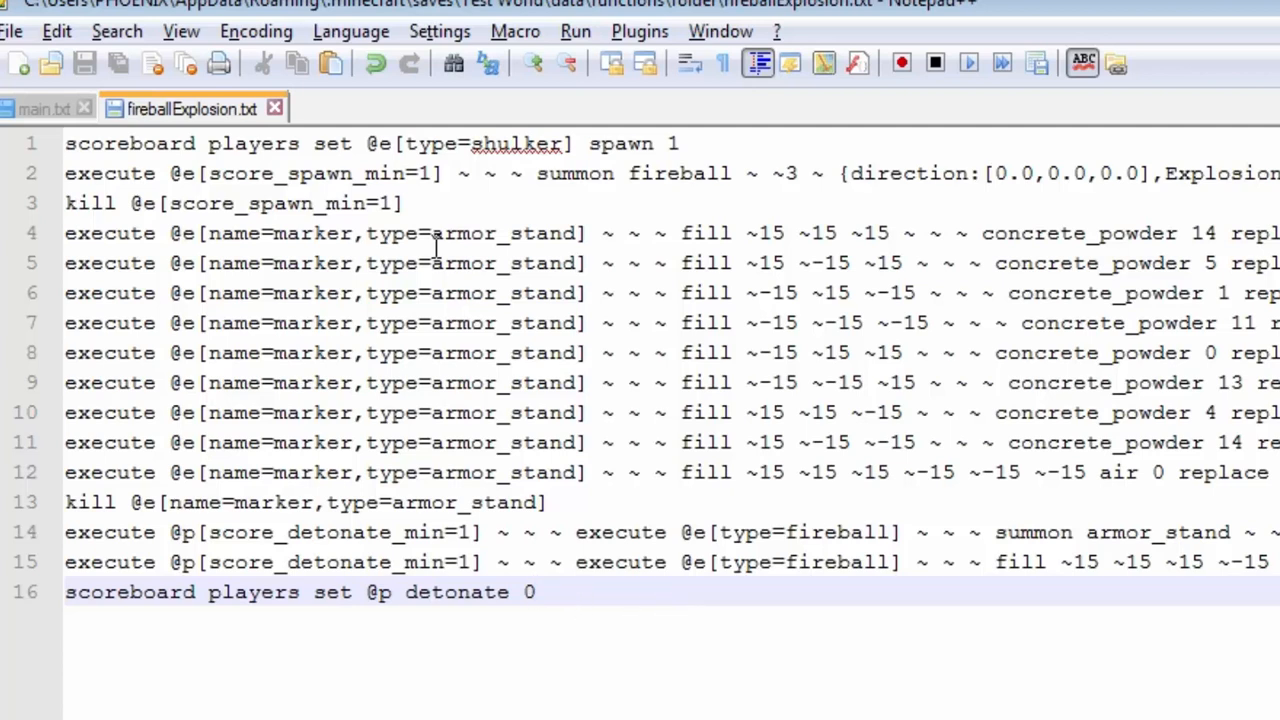